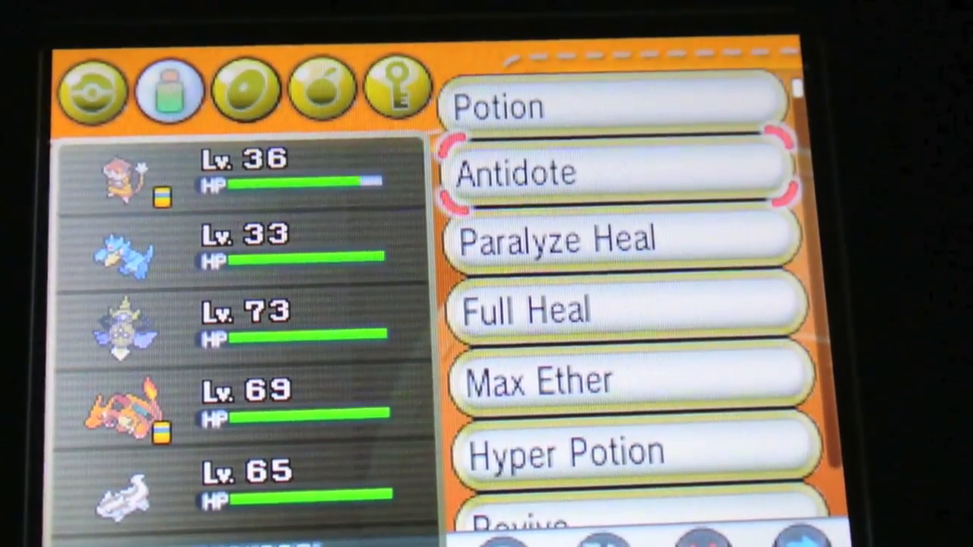
scroll(down, 3)
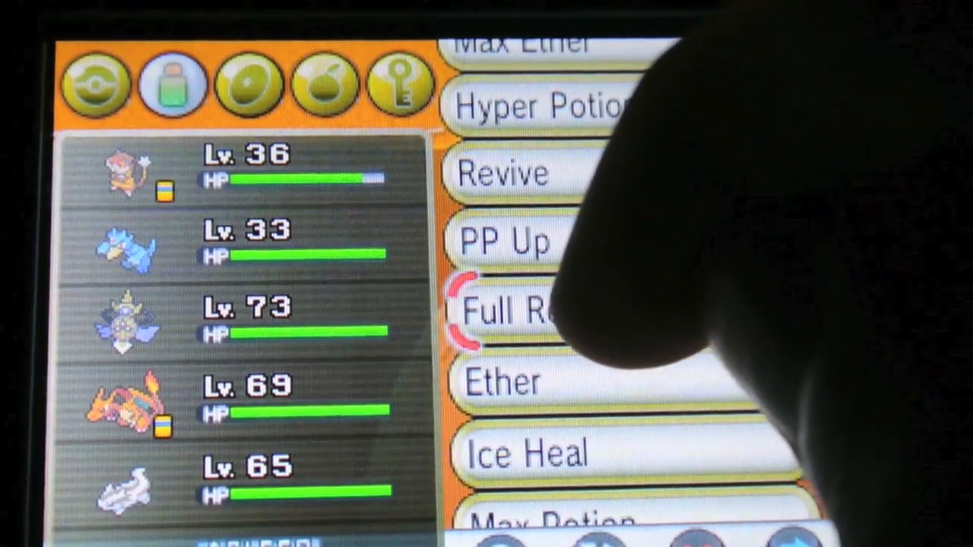